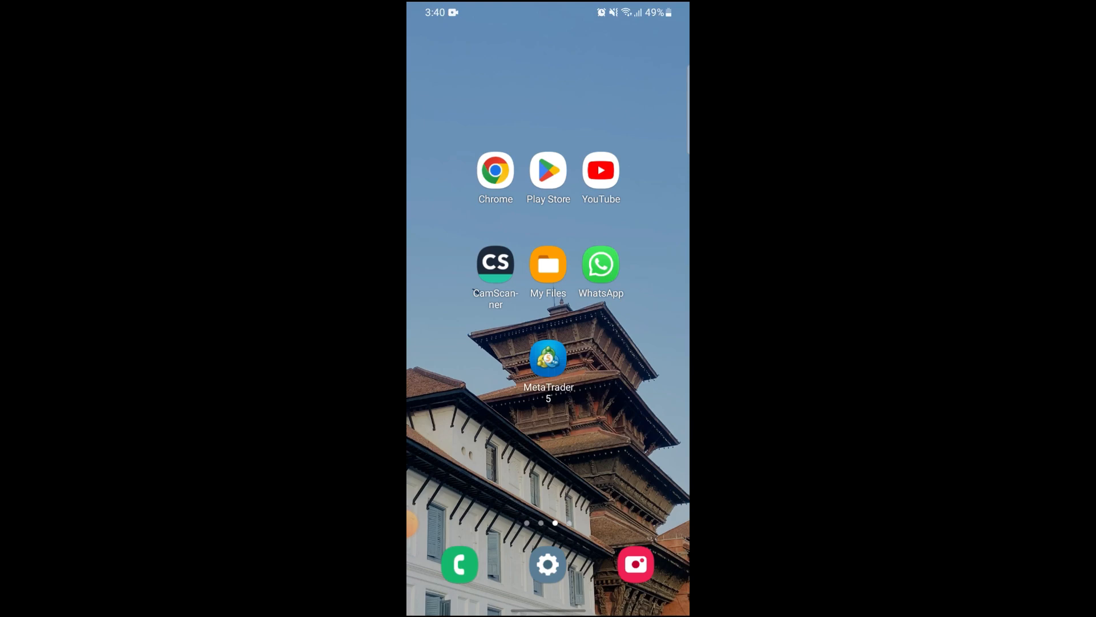
Step: Place a 0.01-lot EURUSD buy at 1.08139 and confirm it to return to the Trade list
{"action": "left_click", "coordinate": [549, 367]}
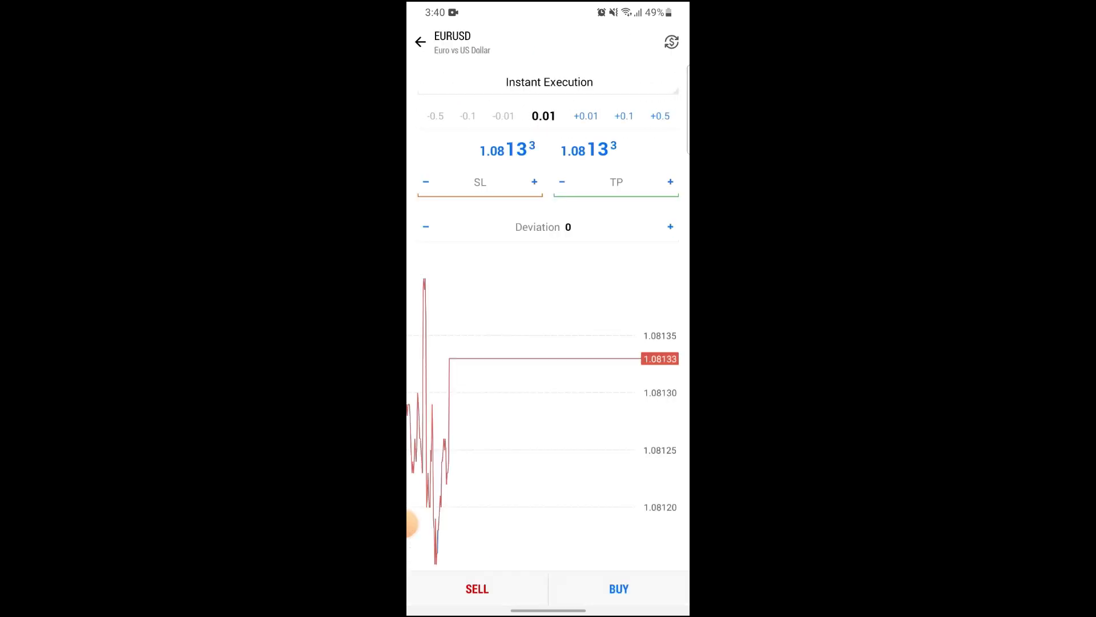
{"action": "left_click", "coordinate": [617, 588]}
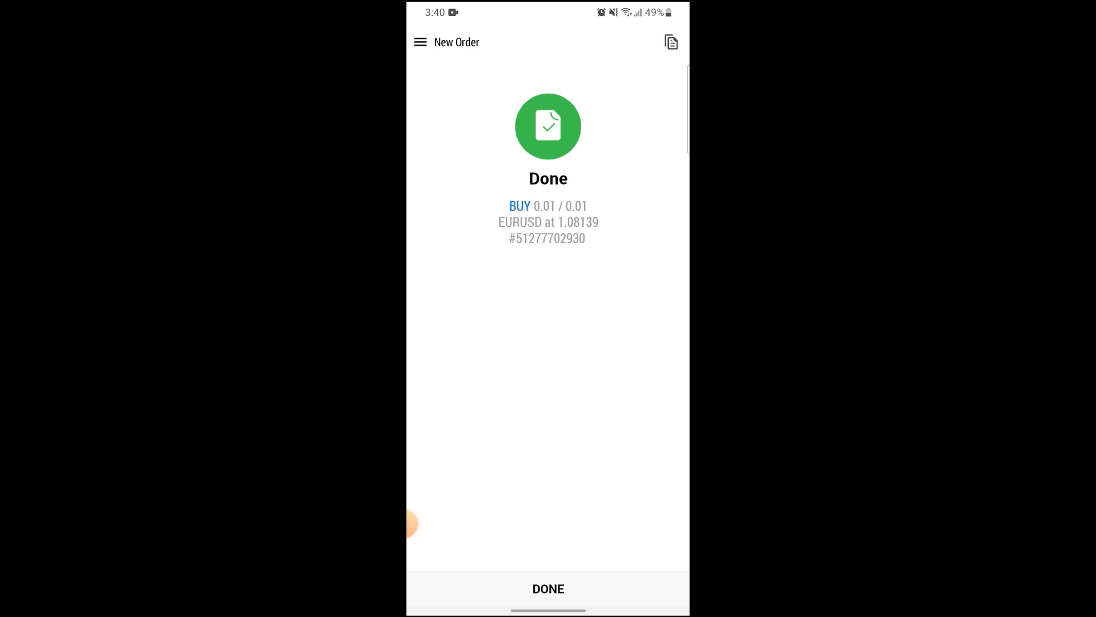
{"action": "left_click", "coordinate": [548, 588]}
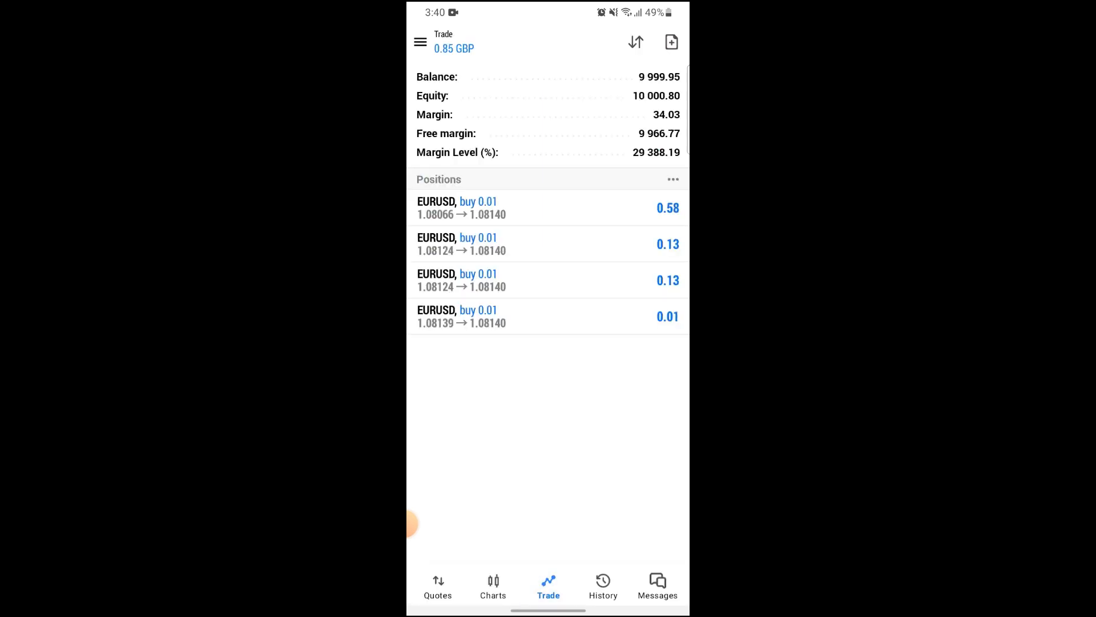
Step: From the EURUSD chart, start closing the 0.01 buy opened at 1.08124 showing 0.09 profit
{"action": "left_click", "coordinate": [494, 587]}
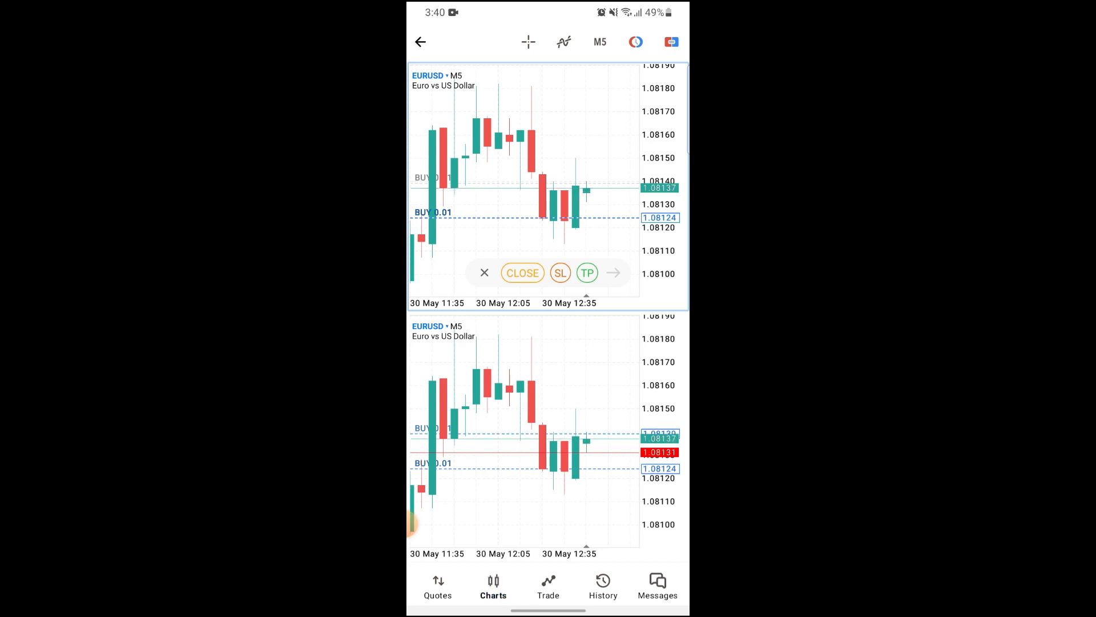
{"action": "left_click", "coordinate": [522, 273]}
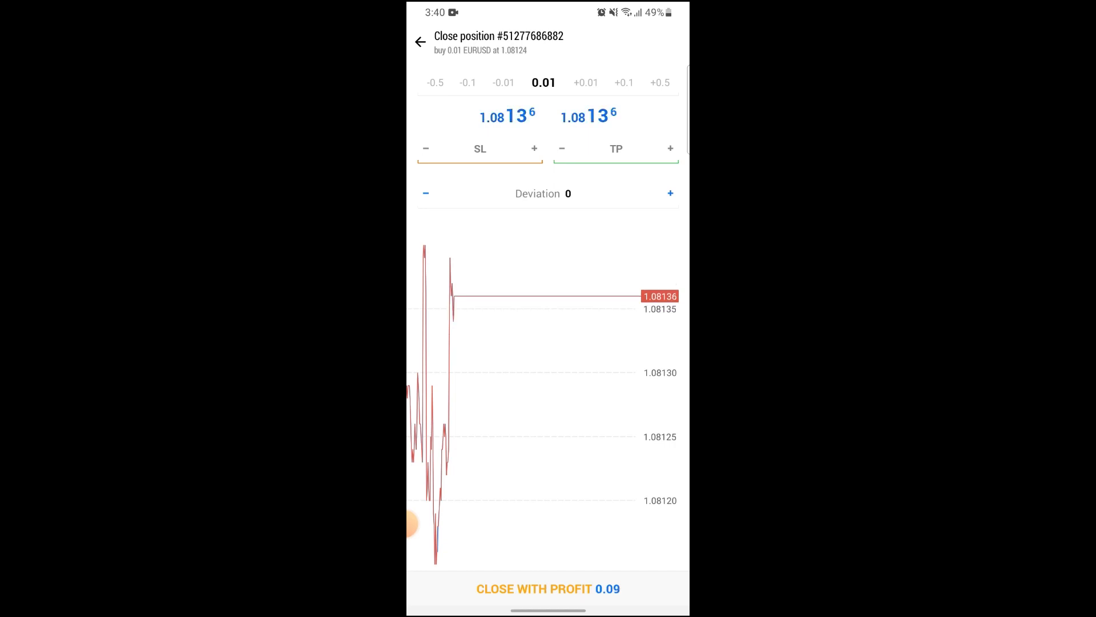
Step: Close the 1.08124 EURUSD buy with profit and return to the EURUSD charts
{"action": "left_click", "coordinate": [548, 588]}
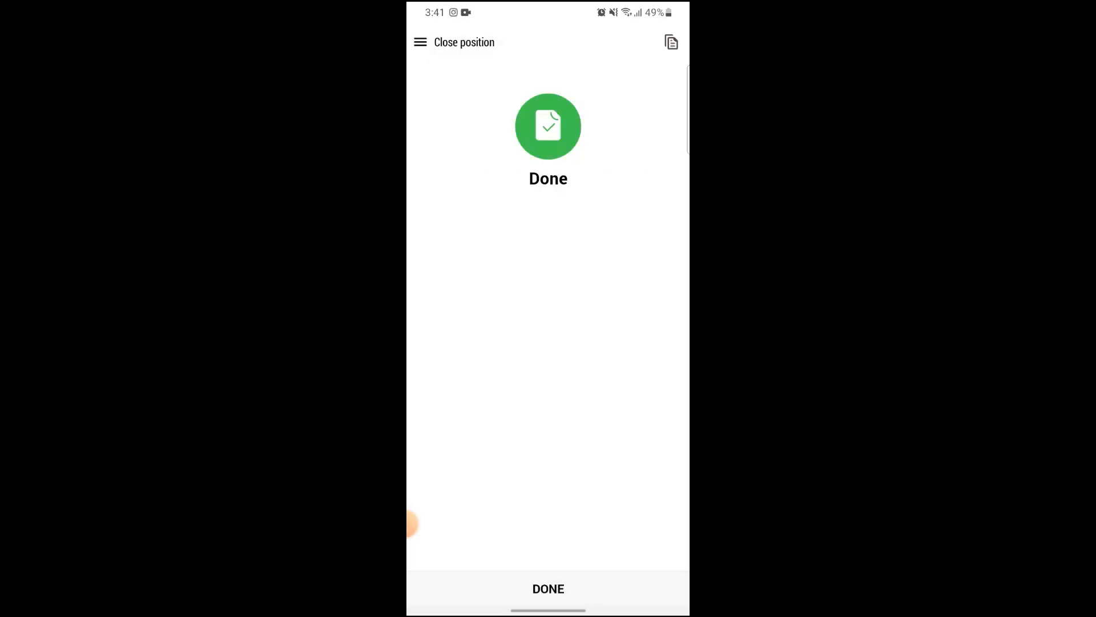
{"action": "left_click", "coordinate": [548, 588]}
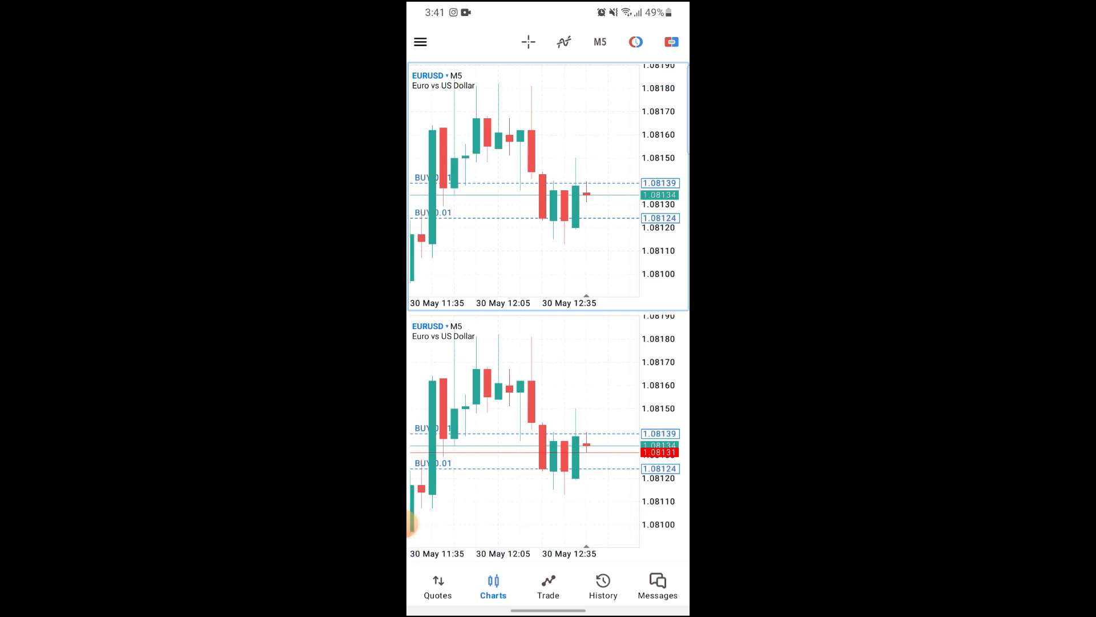